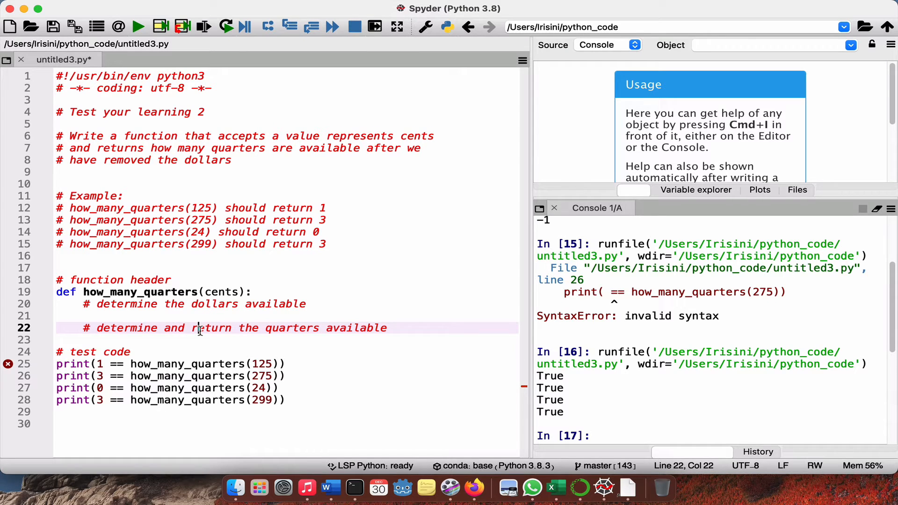
mouse_move(89, 178)
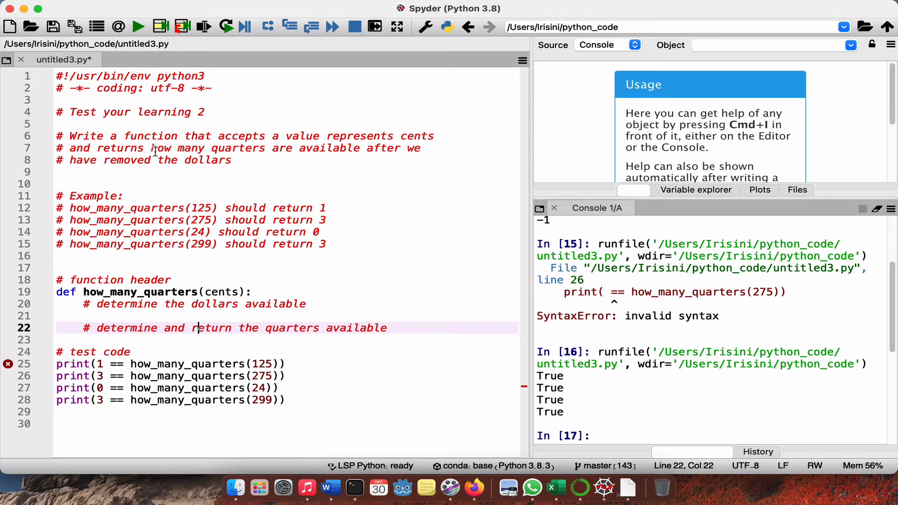
mouse_move(307, 138)
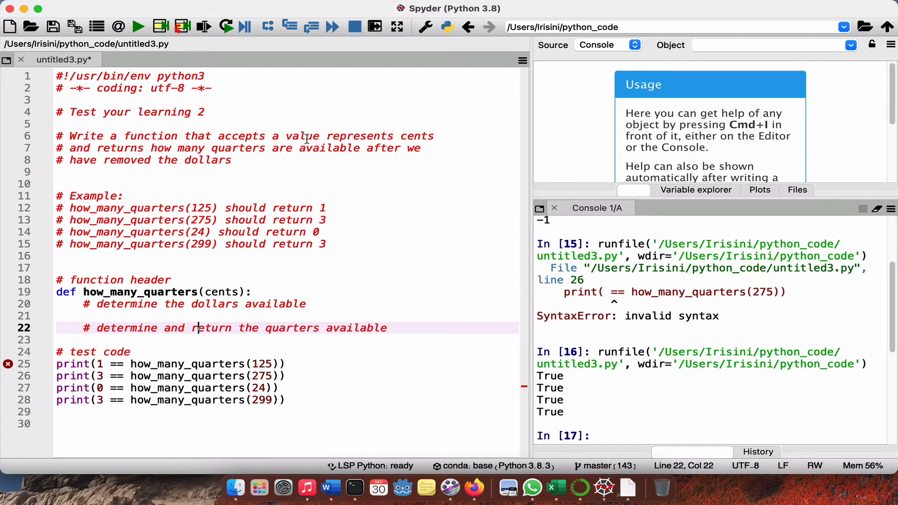
mouse_move(339, 140)
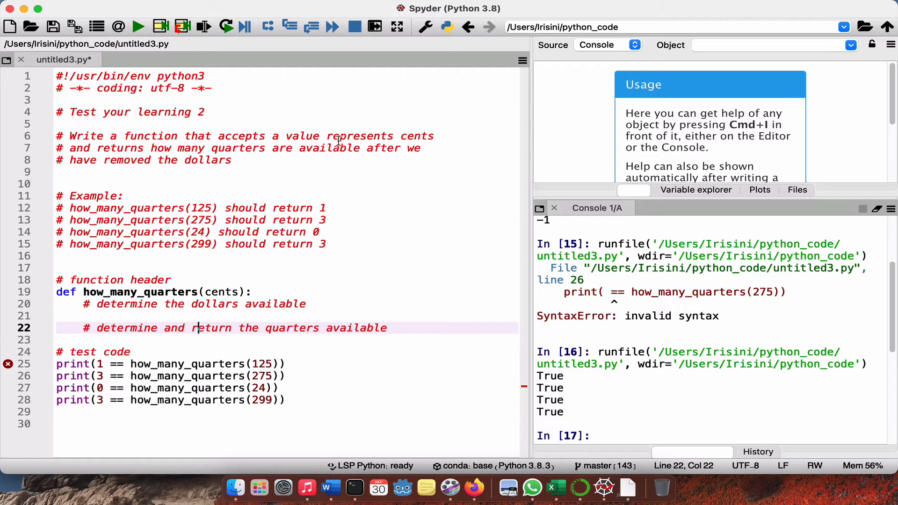
mouse_move(371, 145)
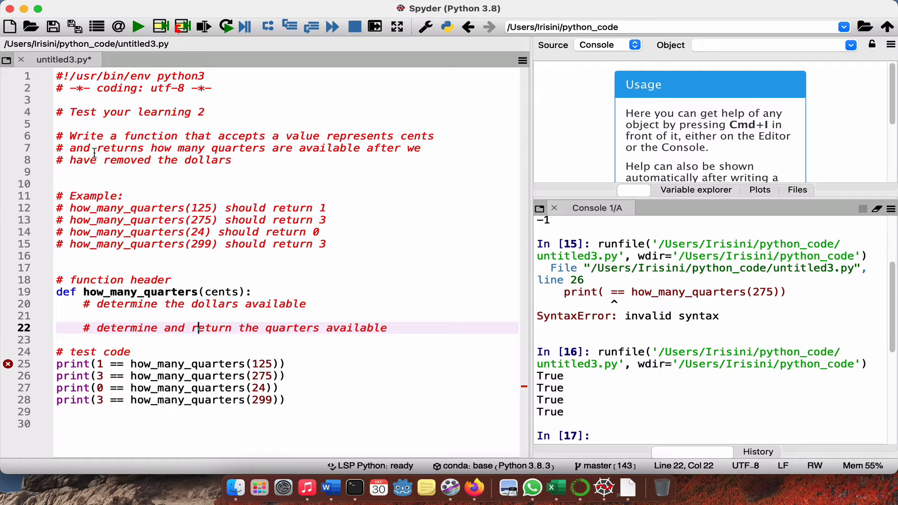
mouse_move(252, 156)
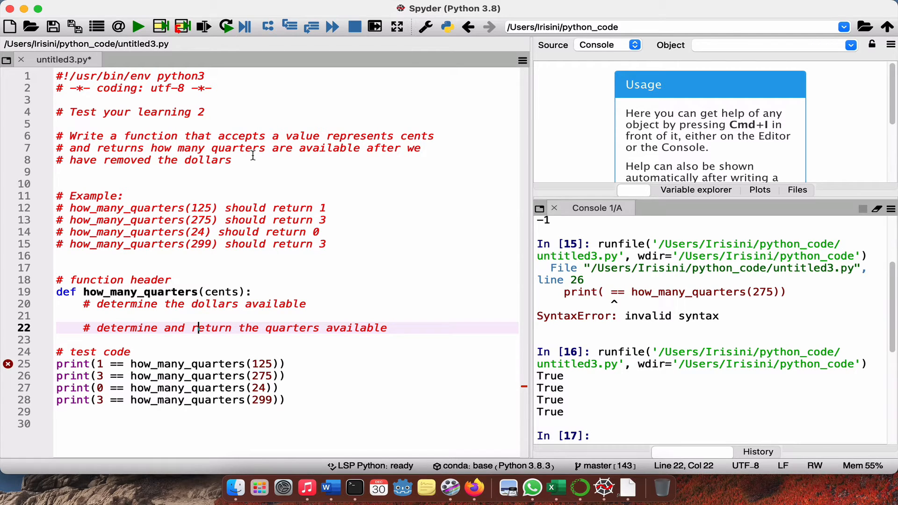
mouse_move(325, 151)
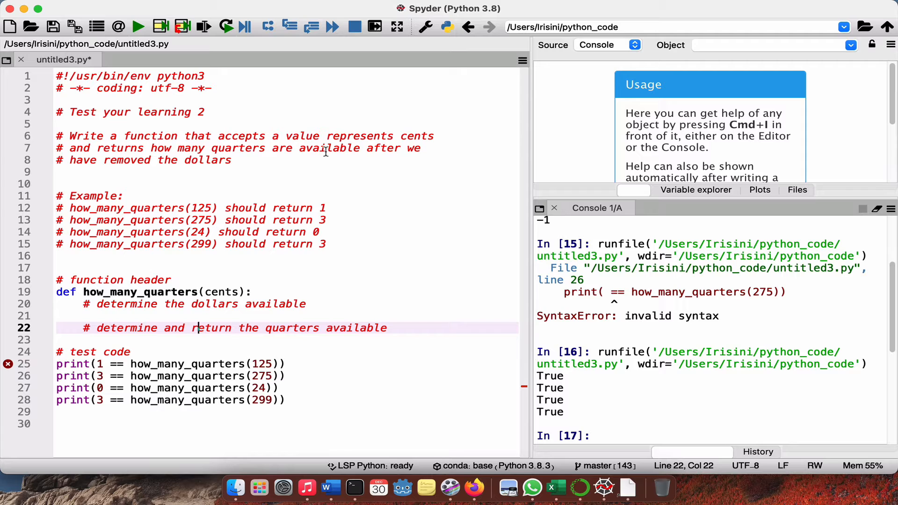
mouse_move(224, 163)
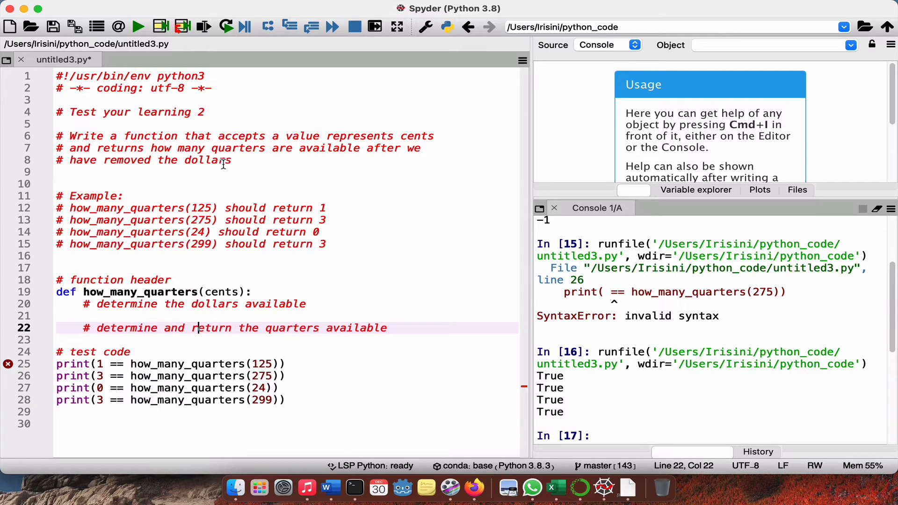
mouse_move(135, 211)
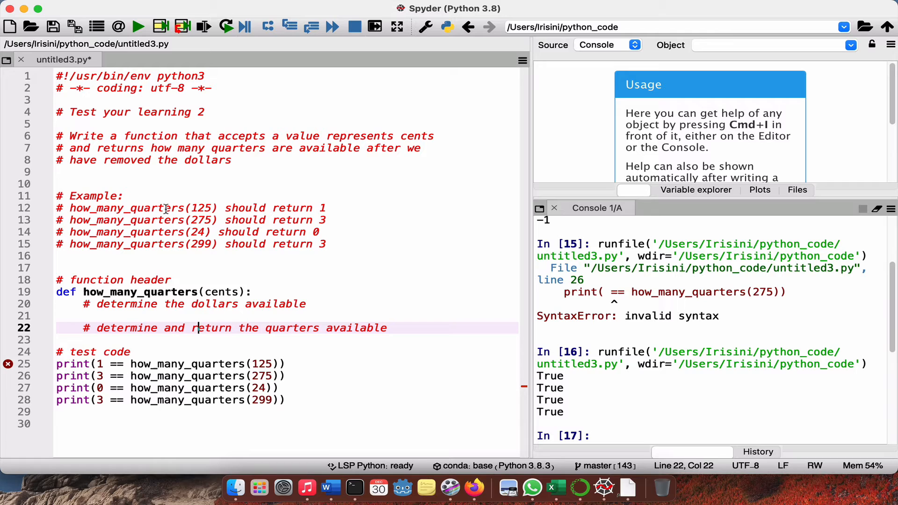
mouse_move(197, 212)
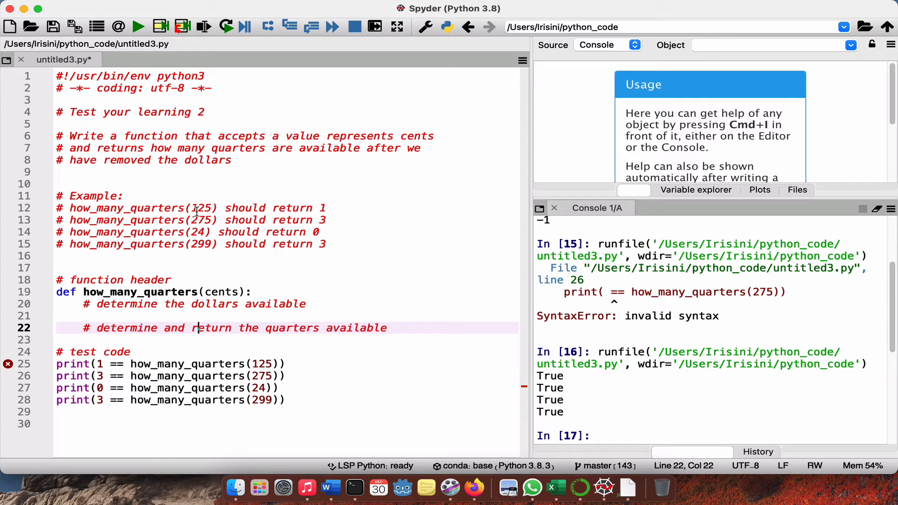
mouse_move(324, 208)
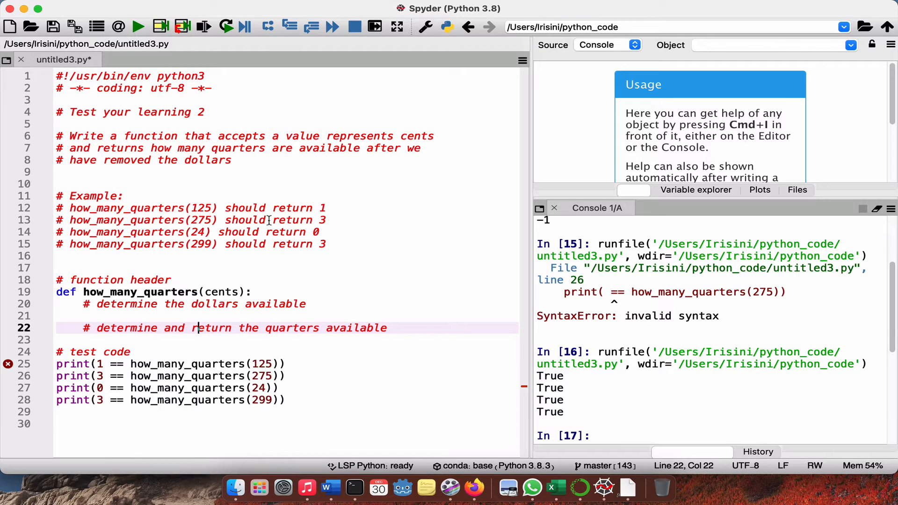
mouse_move(289, 220)
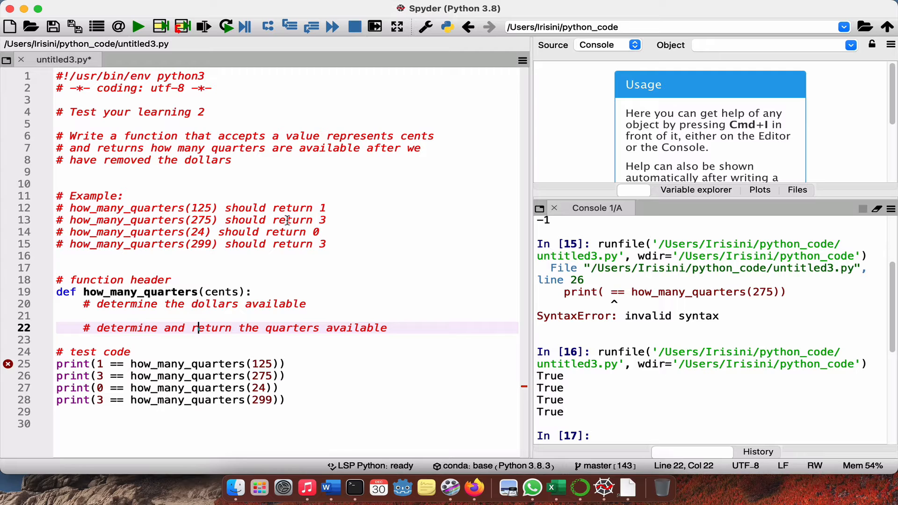
mouse_move(193, 220)
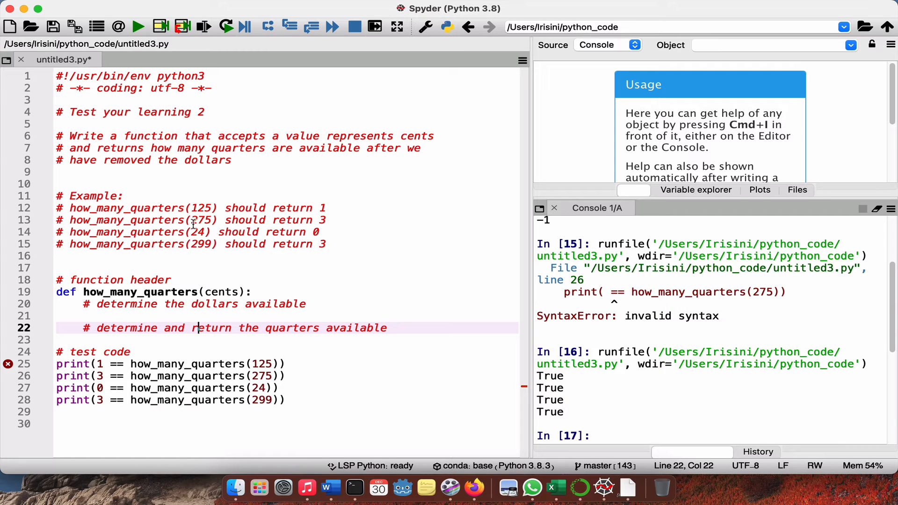
mouse_move(263, 224)
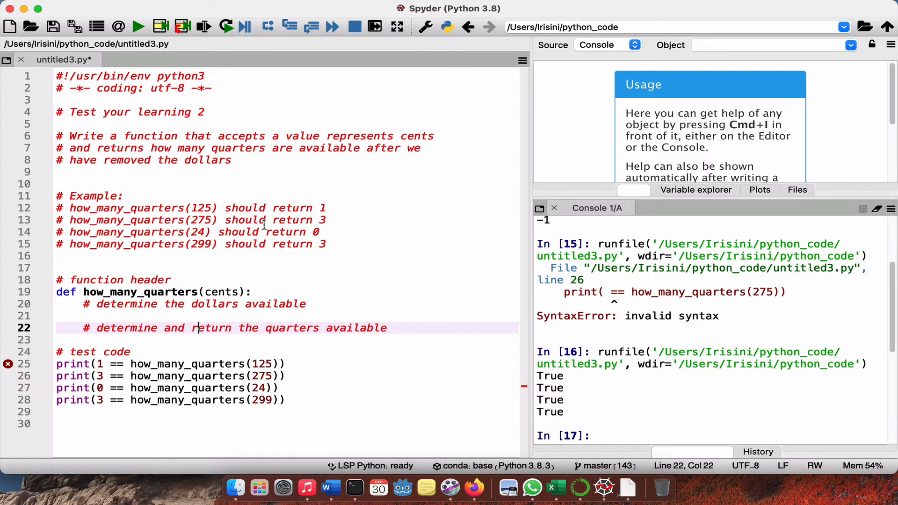
mouse_move(327, 232)
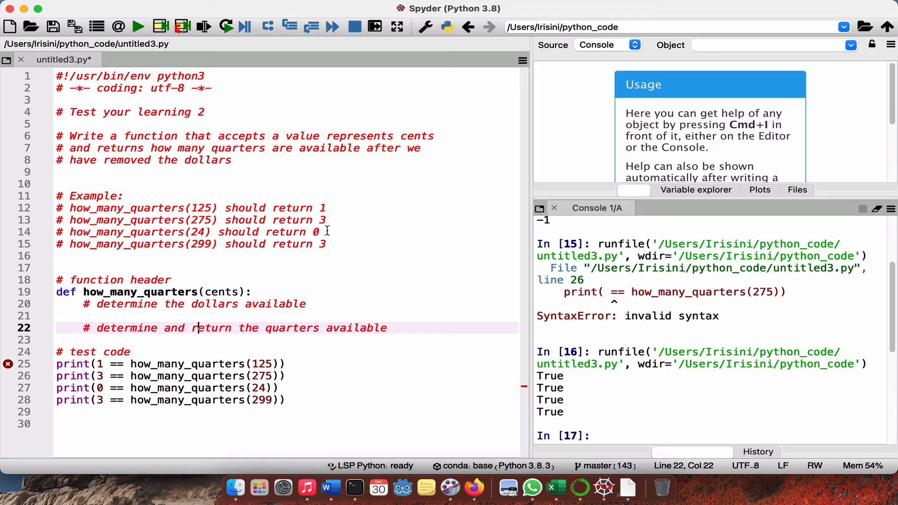
mouse_move(207, 250)
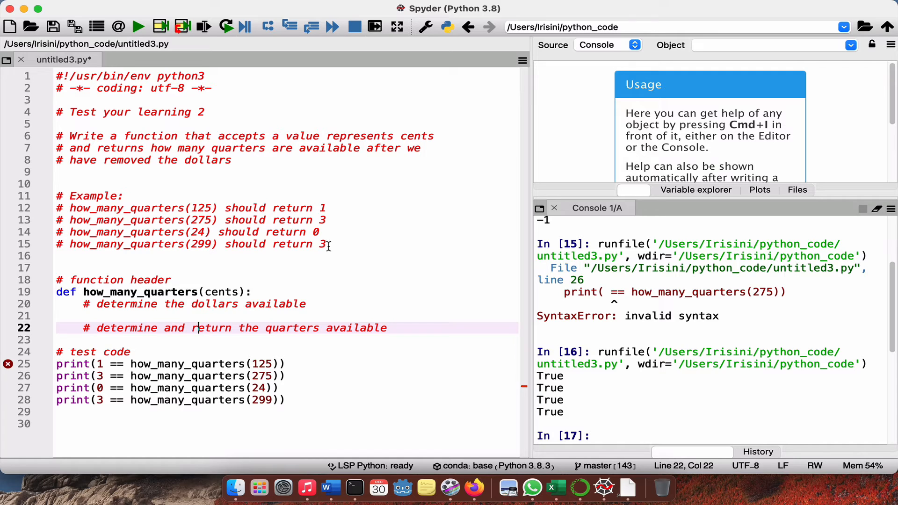
mouse_move(108, 311)
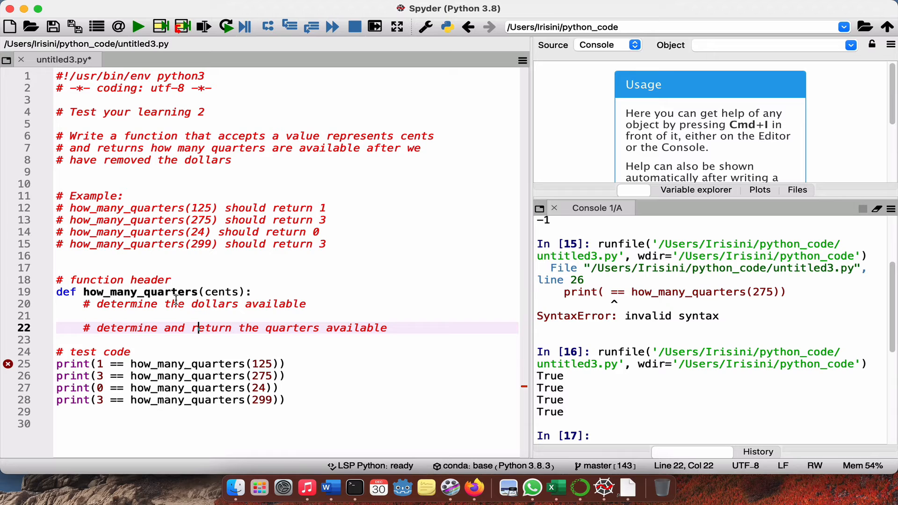
mouse_move(220, 293)
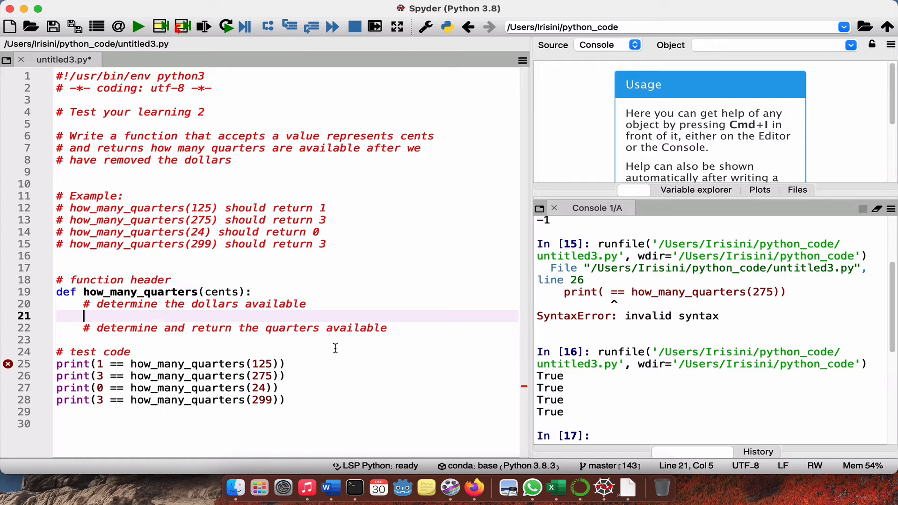
Insert a blank line after the return-quarters comment, moving the test code to line 25
click(397, 327)
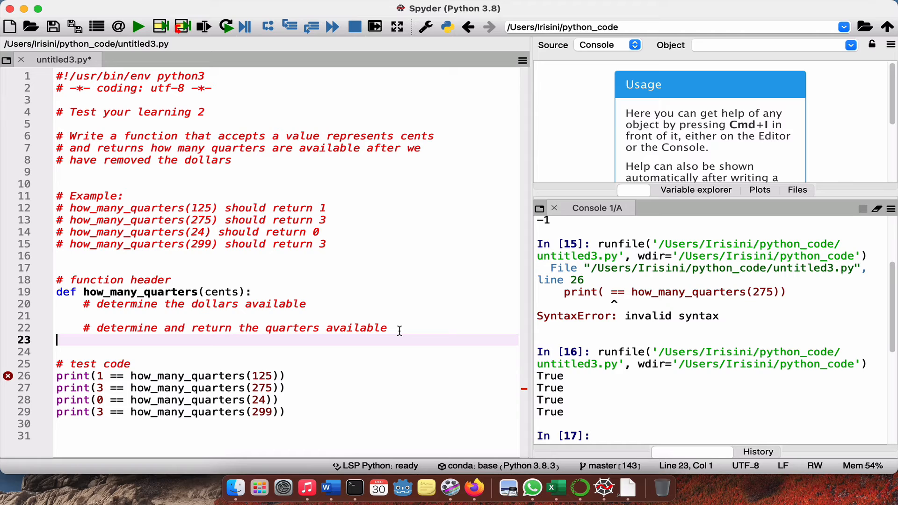
mouse_move(78, 388)
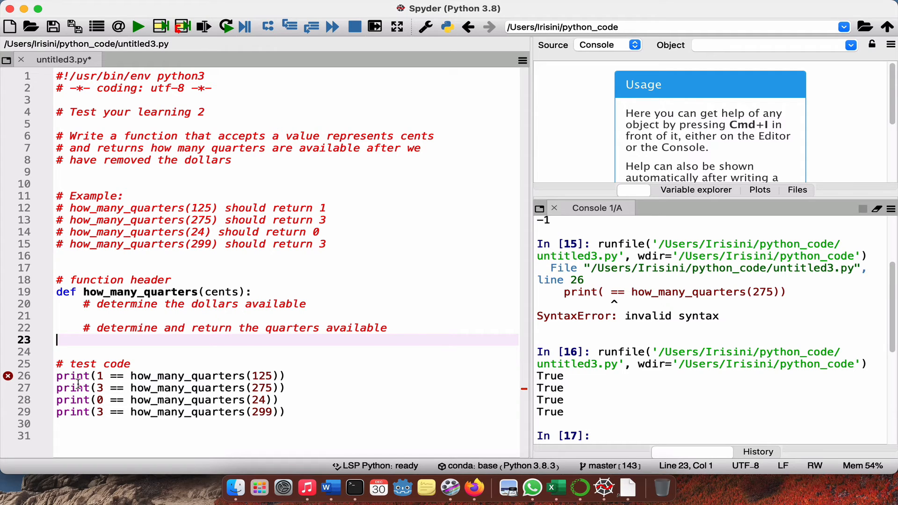
mouse_move(100, 376)
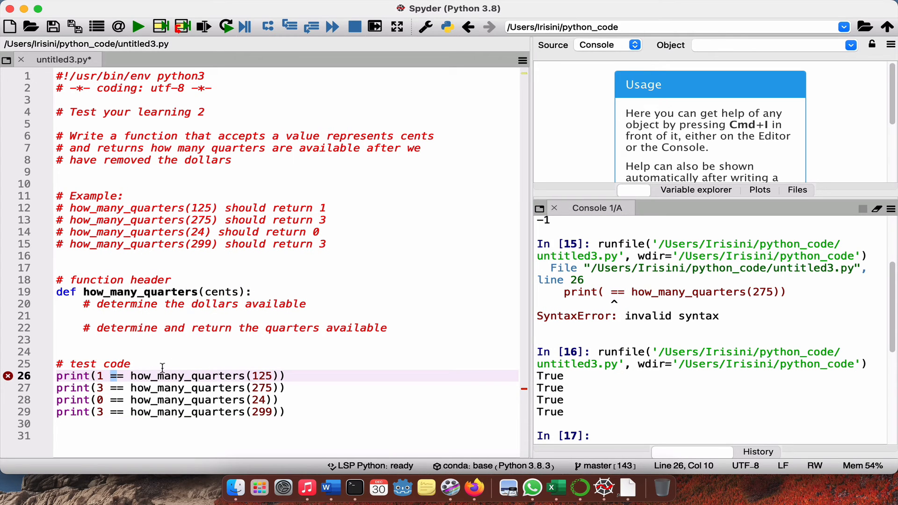
mouse_move(306, 372)
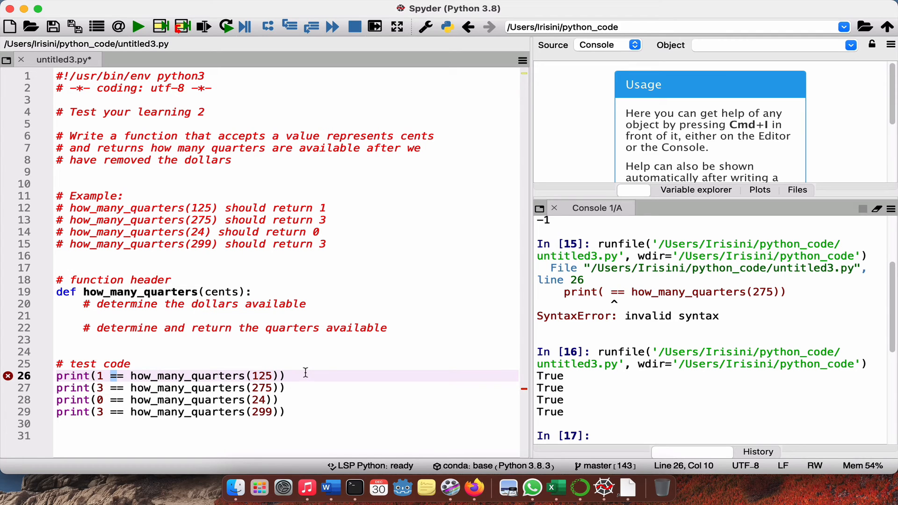
mouse_move(540, 377)
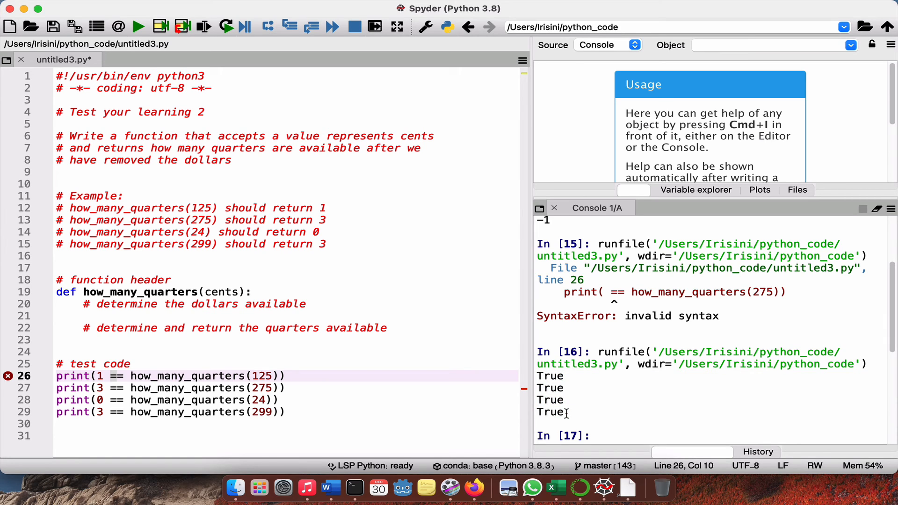
mouse_move(549, 381)
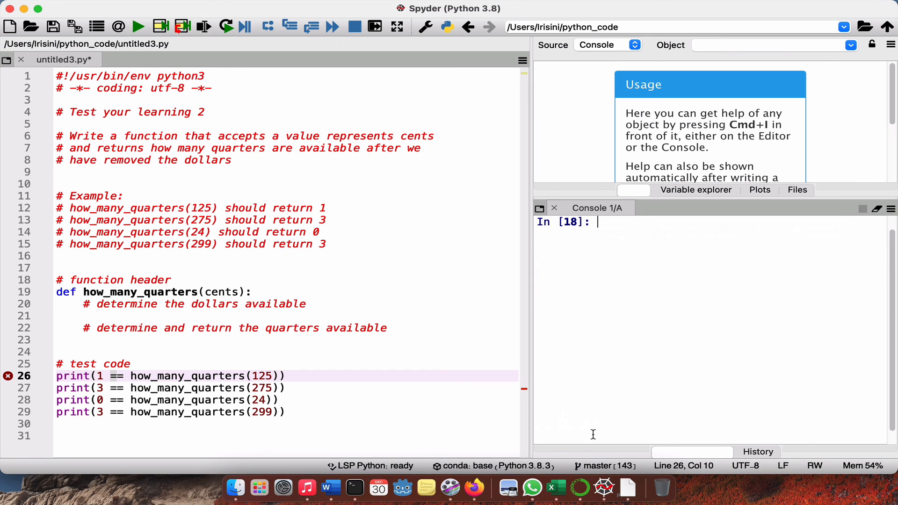
mouse_move(294, 309)
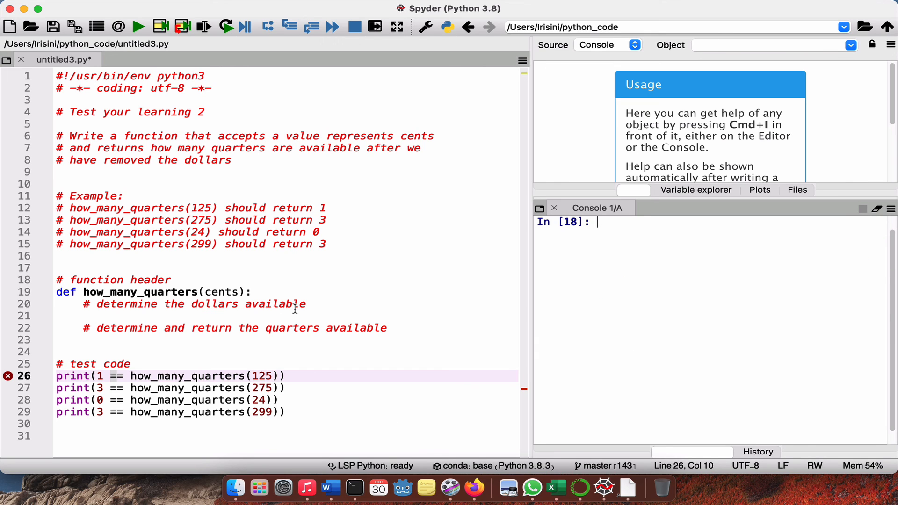